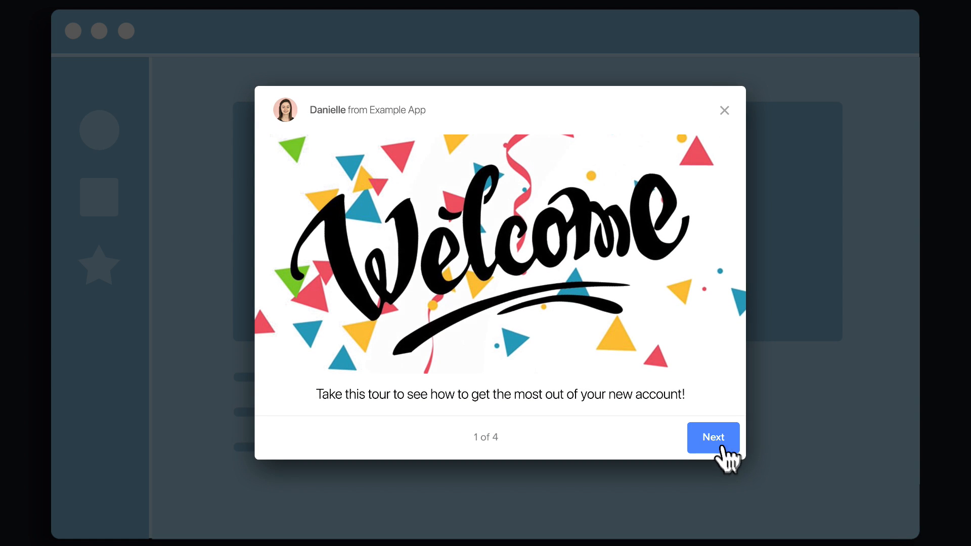
# Step through the welcome tour's first two steps and click its 'Create new thing' target
pyautogui.click(713, 436)
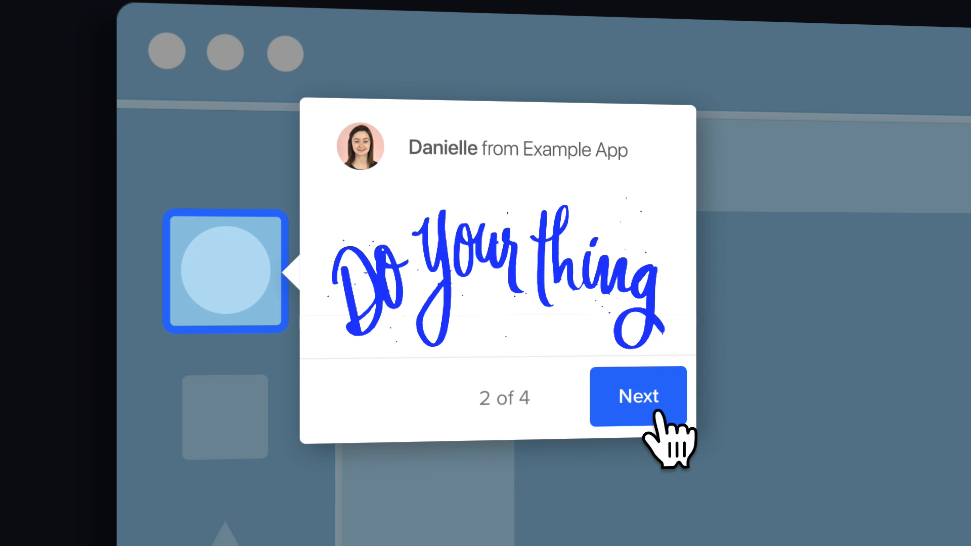
pyautogui.click(638, 397)
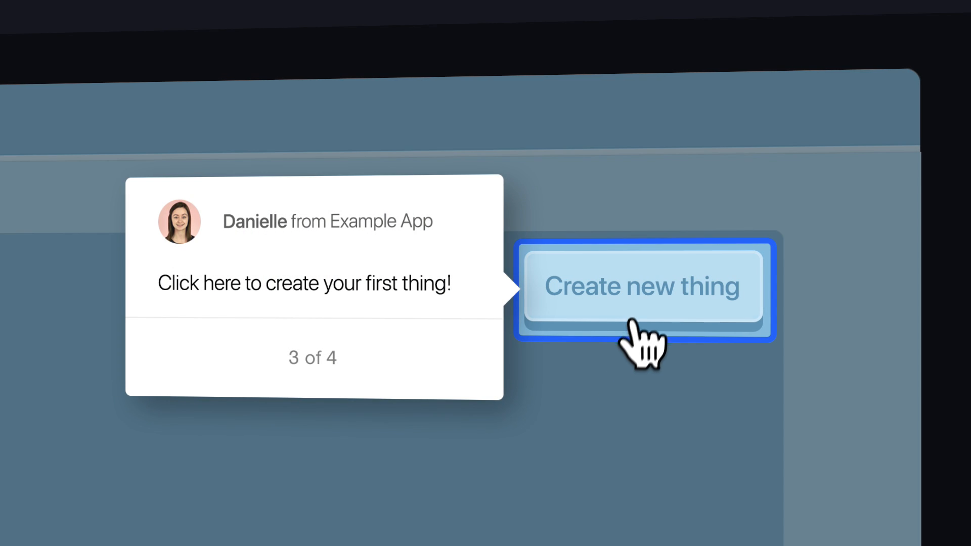
pyautogui.click(641, 286)
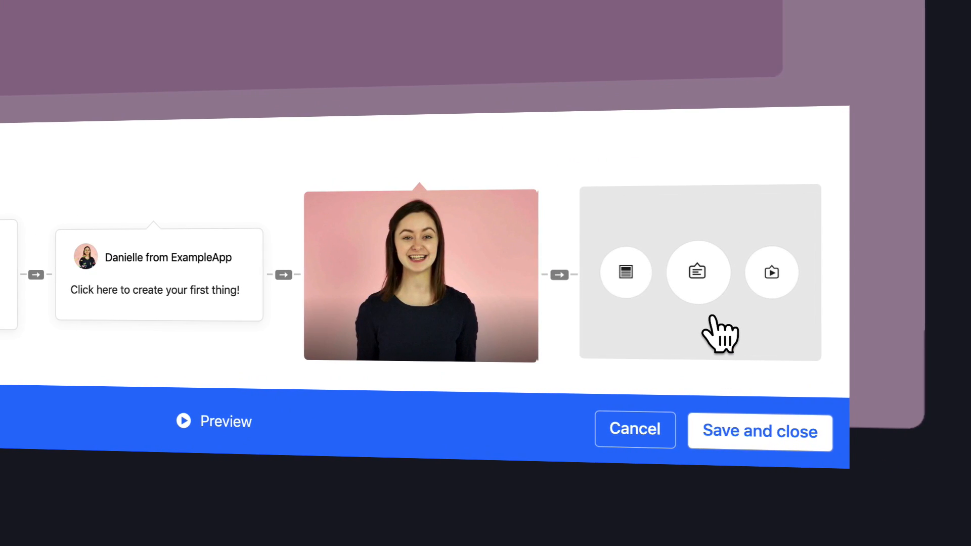
# Insert a new pointer step into the empty slot after the video step
pyautogui.click(698, 273)
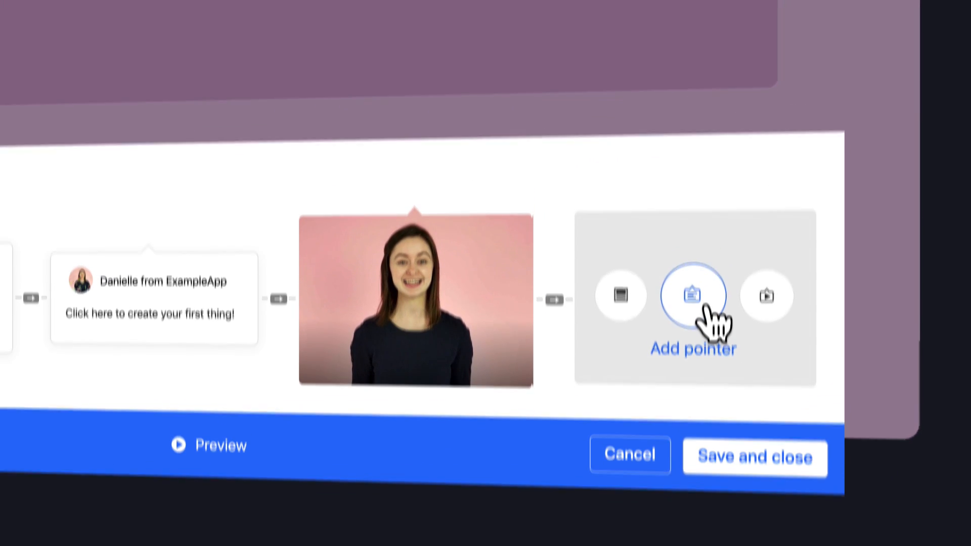
pyautogui.click(754, 457)
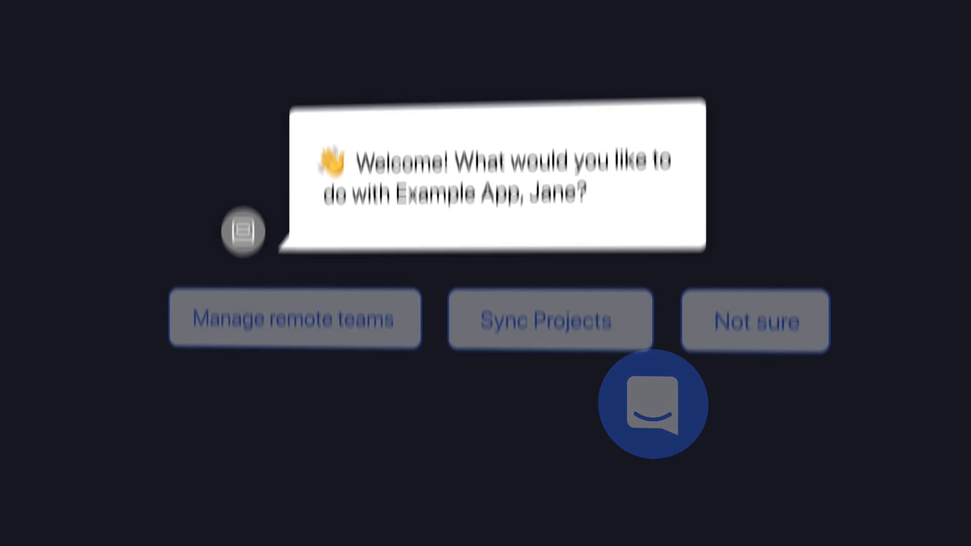
# Reply 'Manage remote teams', open the Remote Teams tour, and start 'How to add a teammate'
pyautogui.click(294, 270)
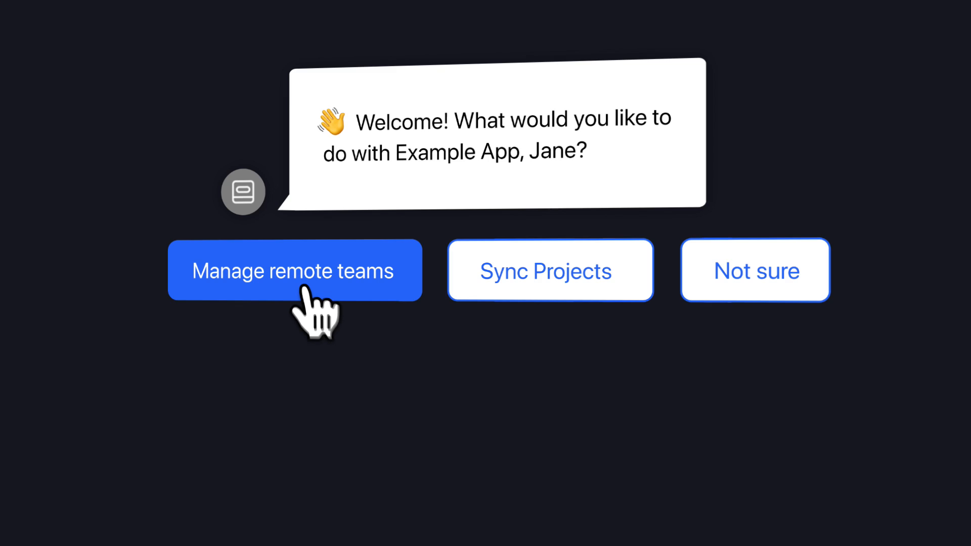
pyautogui.click(295, 270)
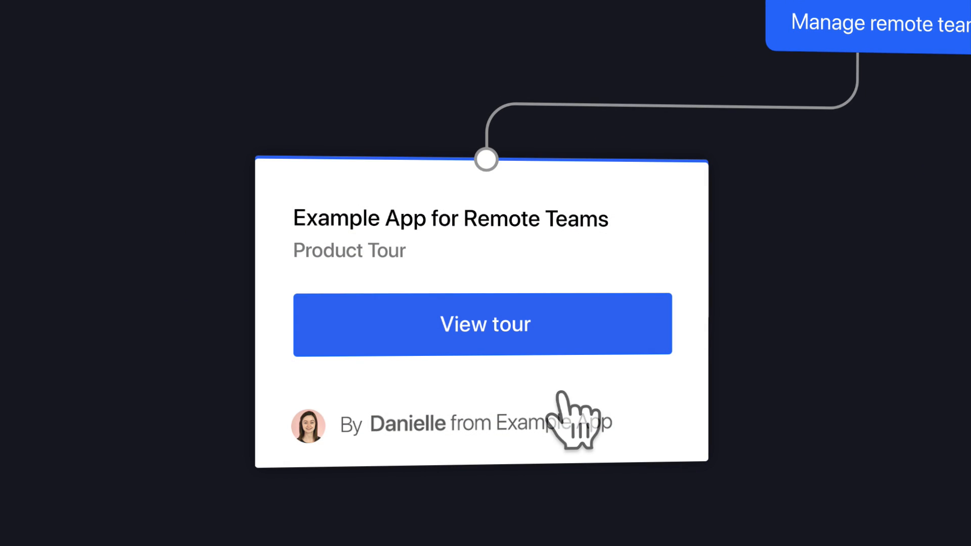
pyautogui.click(485, 323)
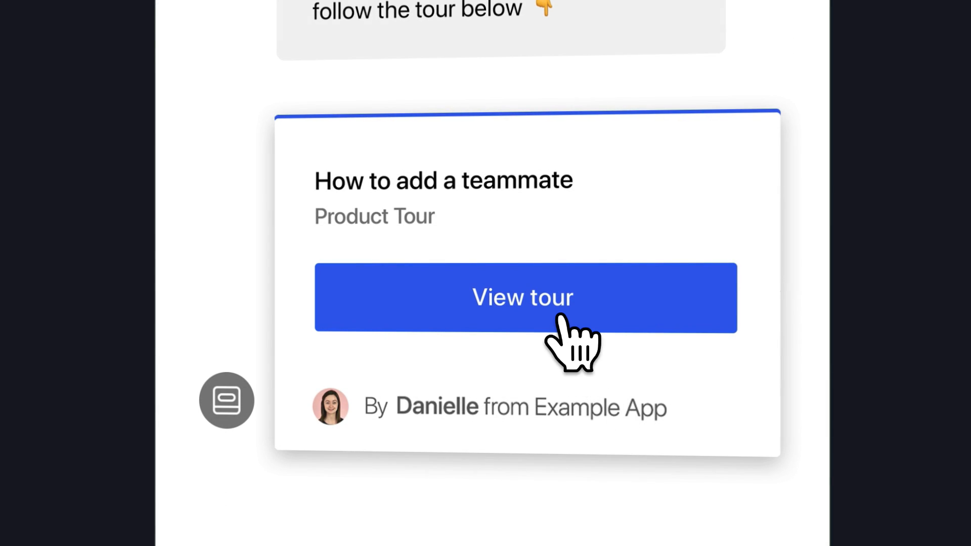
pyautogui.click(522, 298)
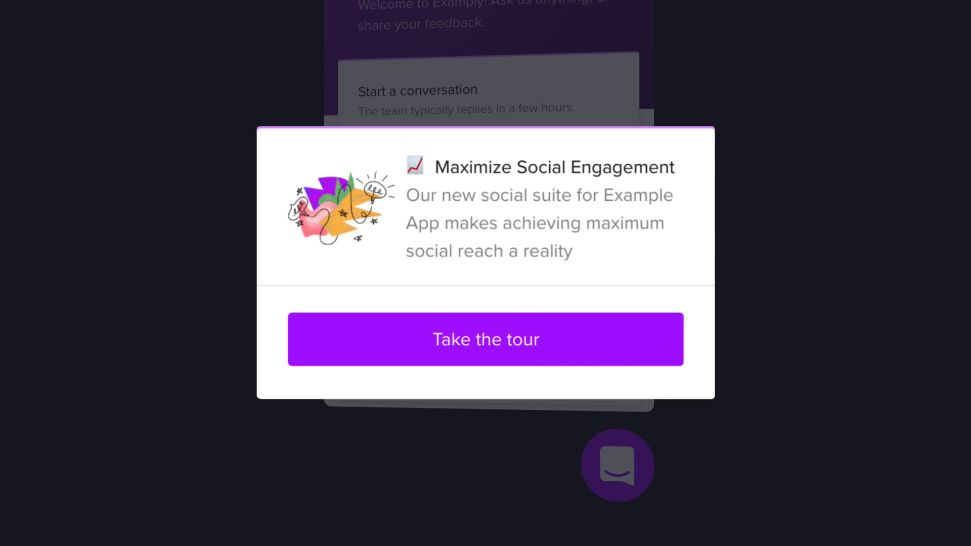
# Start the Maximize Social Engagement tour, send the tour-offer reply, and insert a product tour
pyautogui.click(485, 339)
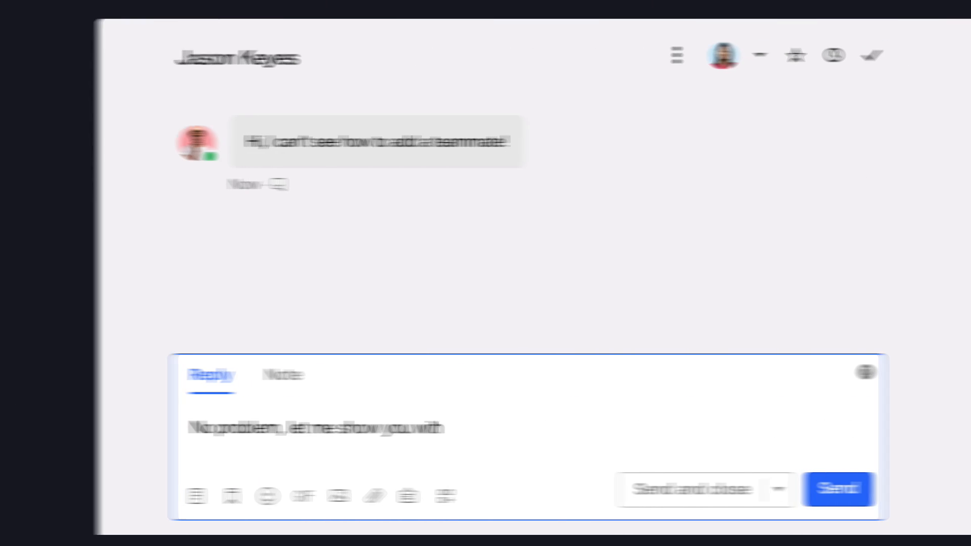
pyautogui.click(795, 489)
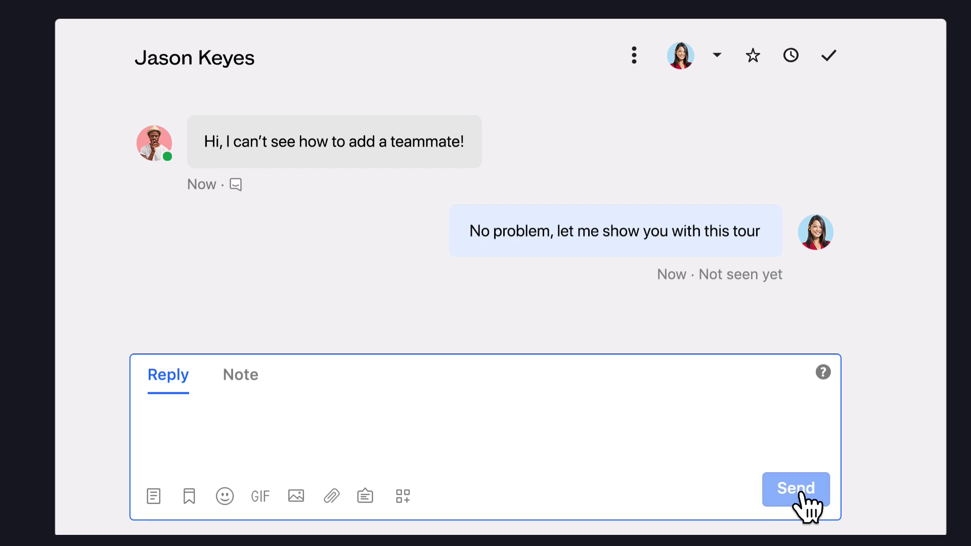
pyautogui.moveTo(364, 496)
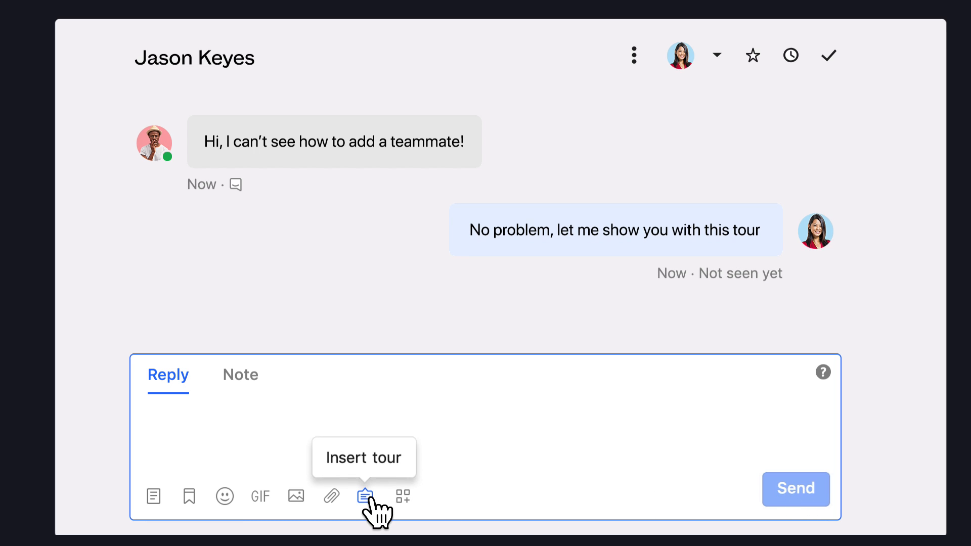
pyautogui.click(364, 495)
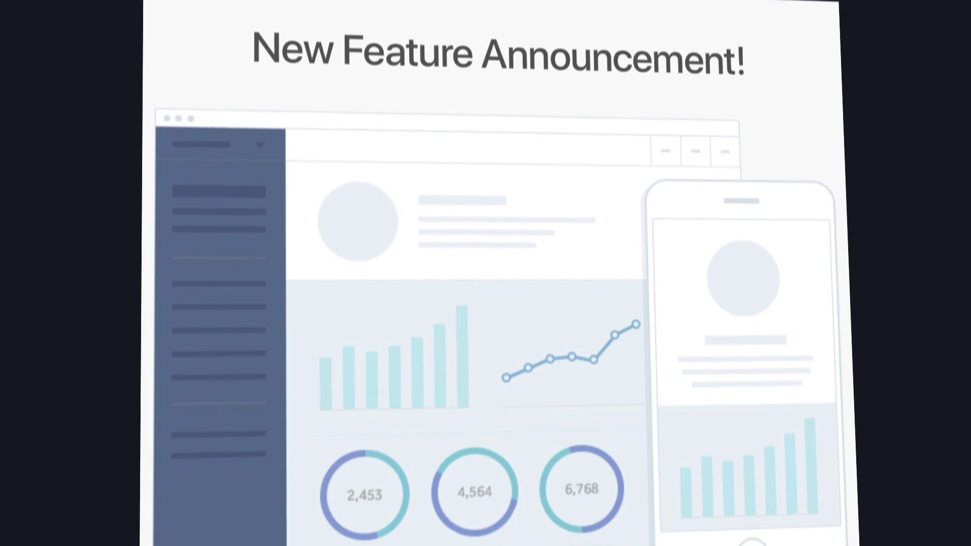
# Take the tour from the announcement email, then start the dashboard tour
pyautogui.scroll(-3)
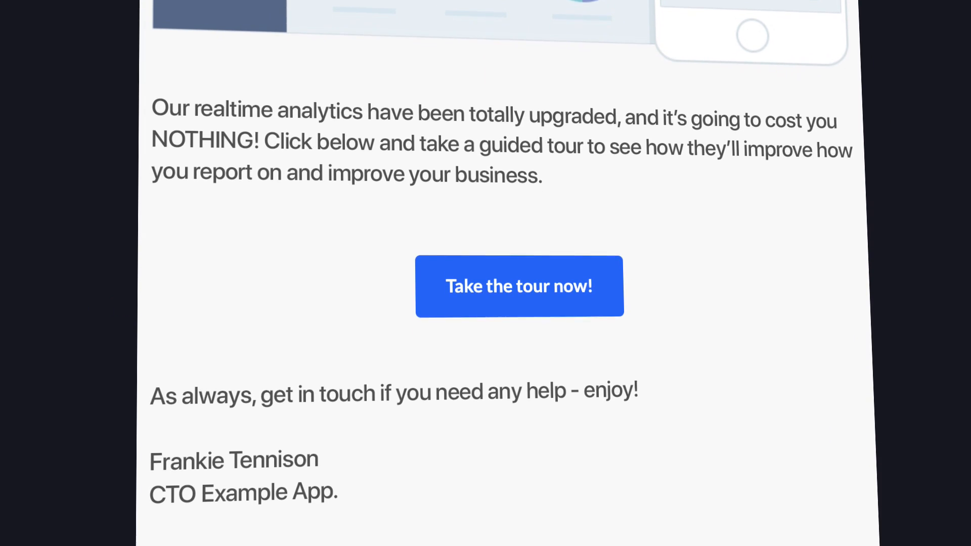
pyautogui.click(518, 287)
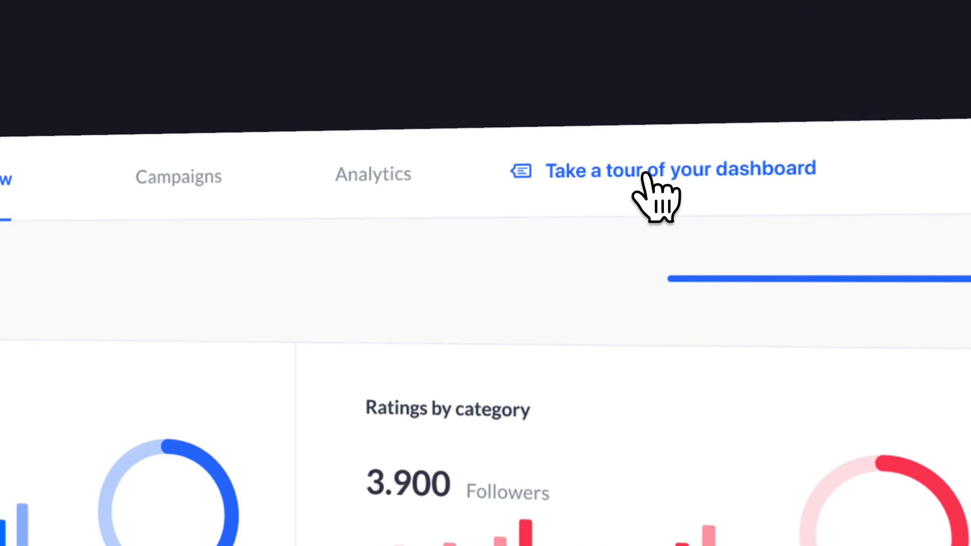
pyautogui.click(679, 170)
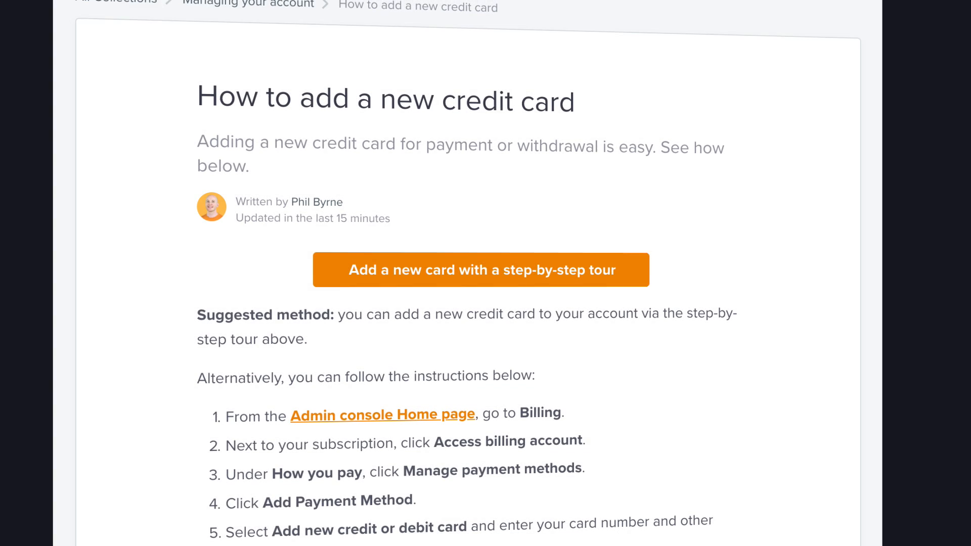